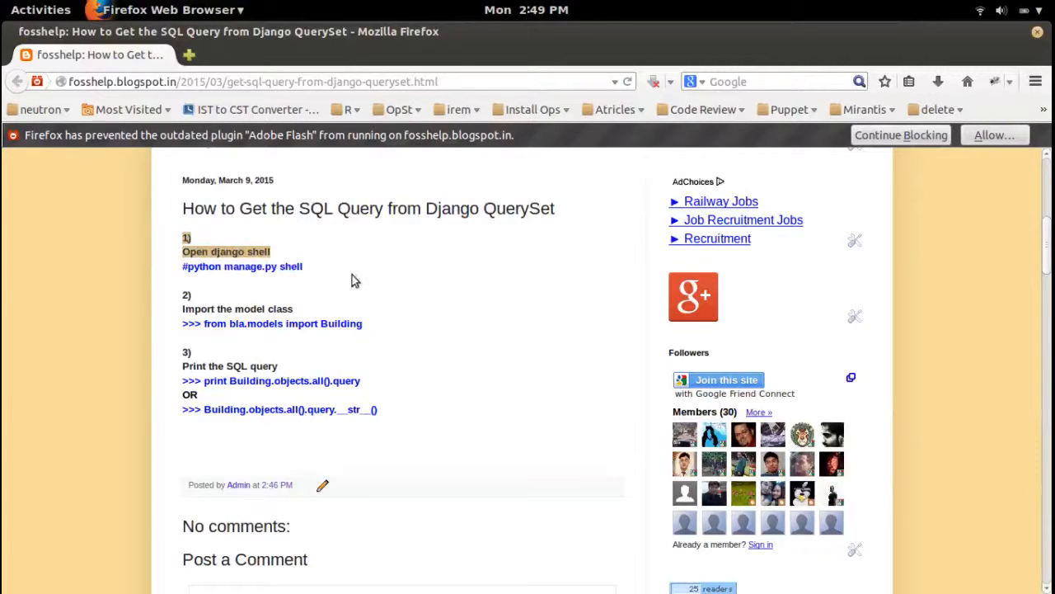
{"action": "mouse_move", "coordinate": [301, 278]}
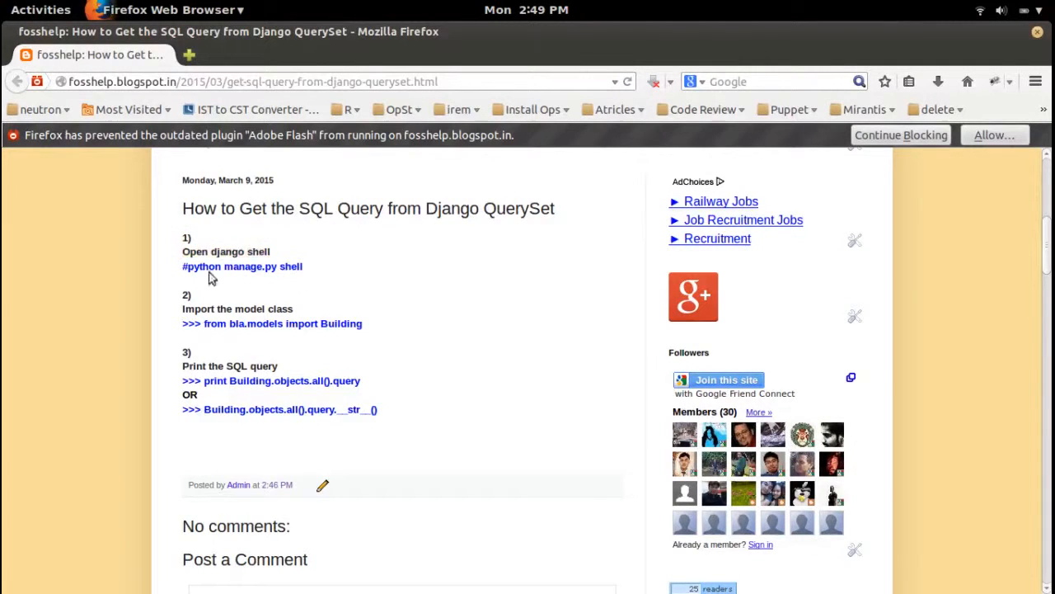
- Launch the Django shell with python manage.py shell and add two blank prompt lines
{"action": "double_click", "coordinate": [242, 266]}
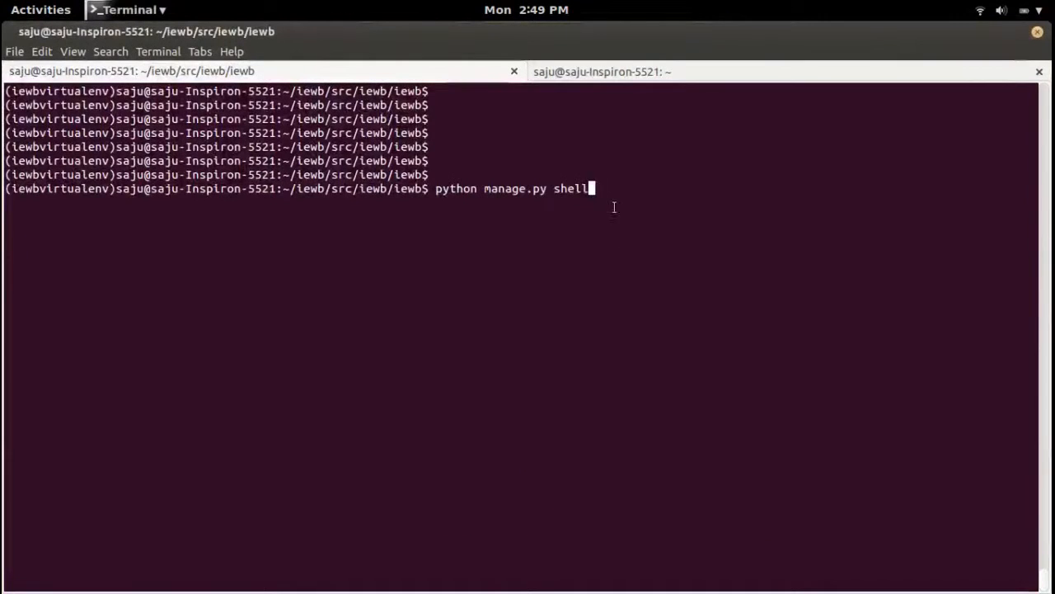
{"action": "key", "text": "Return"}
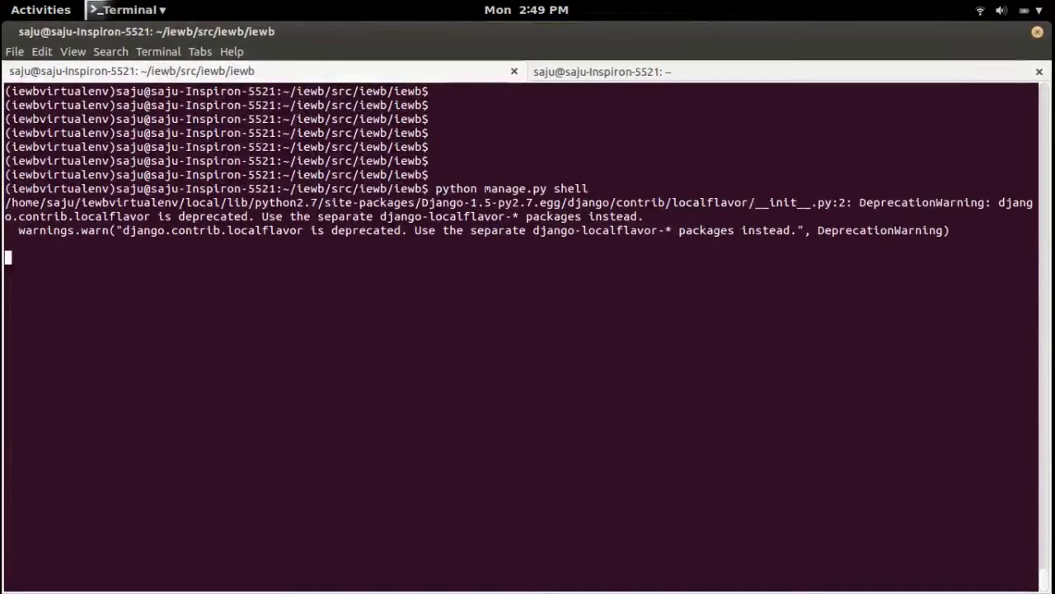
{"action": "key", "text": "Return"}
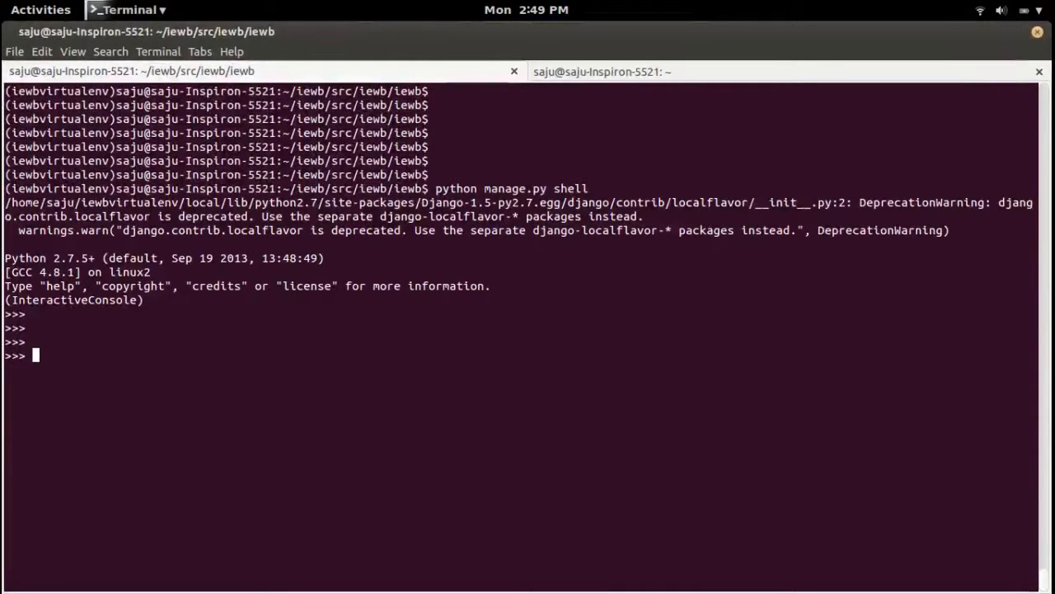
{"action": "key", "text": "Return"}
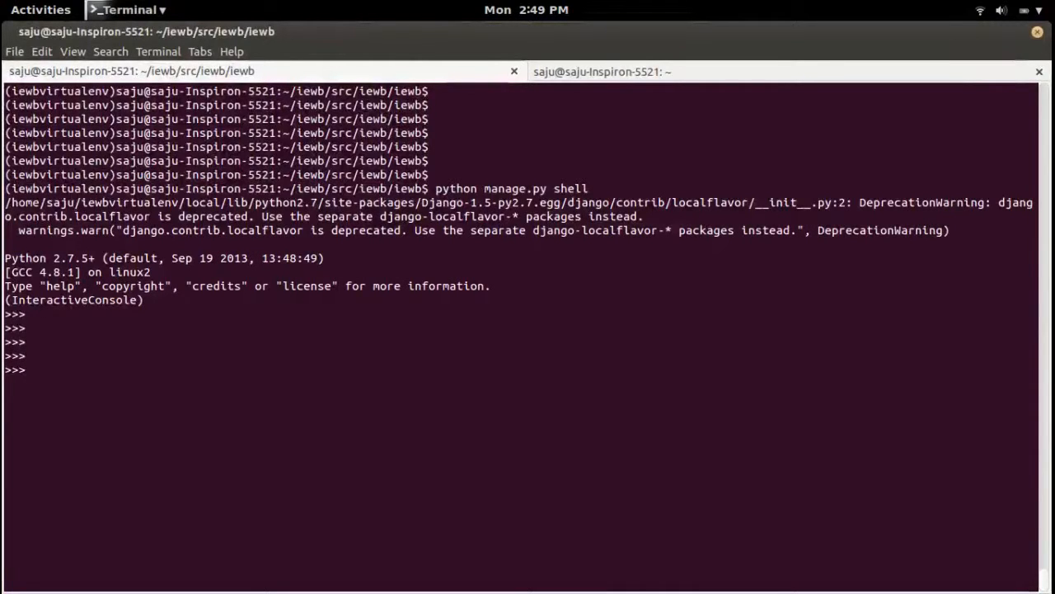
- Glance at the blog post in Firefox, then import Building from iewb.core.models in the shell
{"action": "left_click", "coordinate": [40, 9]}
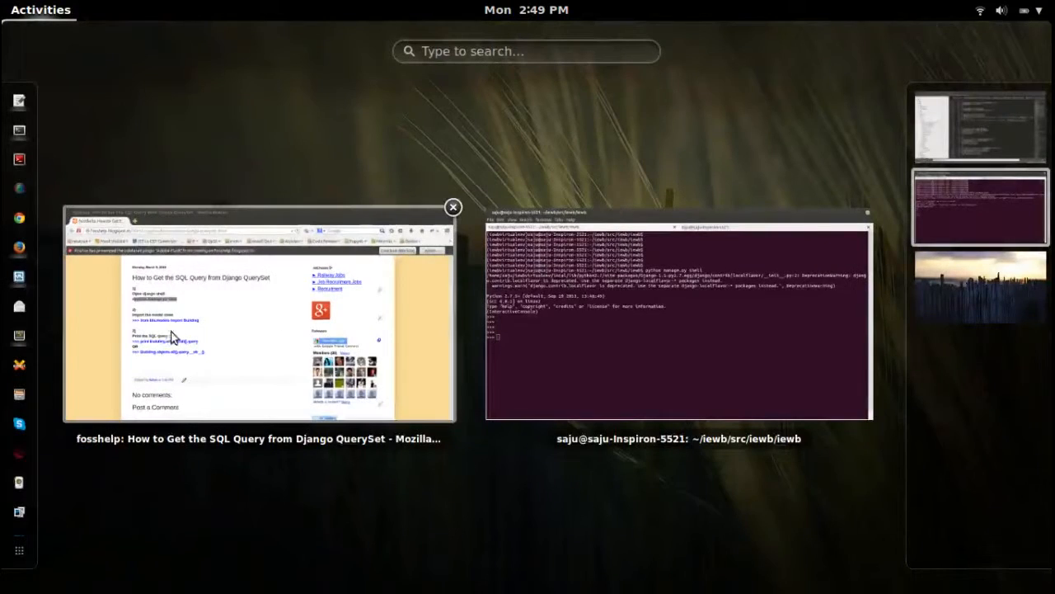
{"action": "left_click", "coordinate": [259, 318]}
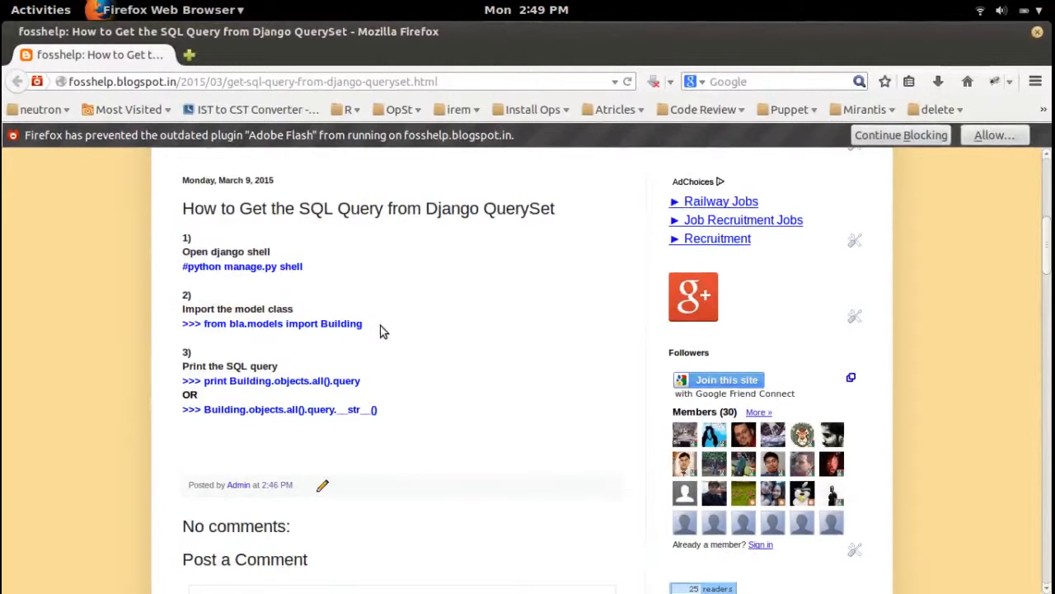
{"action": "left_click", "coordinate": [41, 9]}
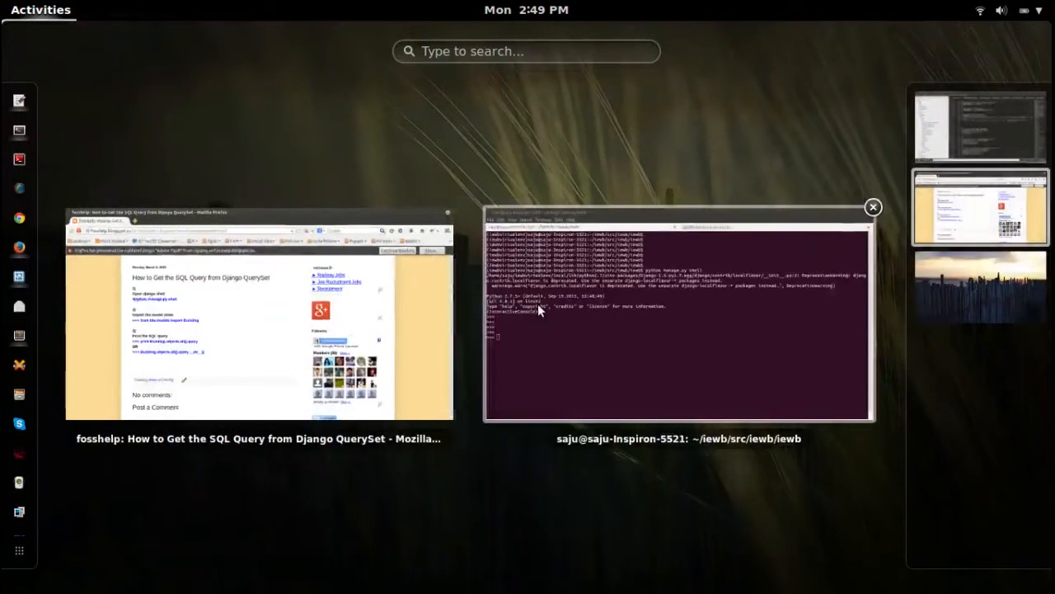
{"action": "left_click", "coordinate": [678, 317]}
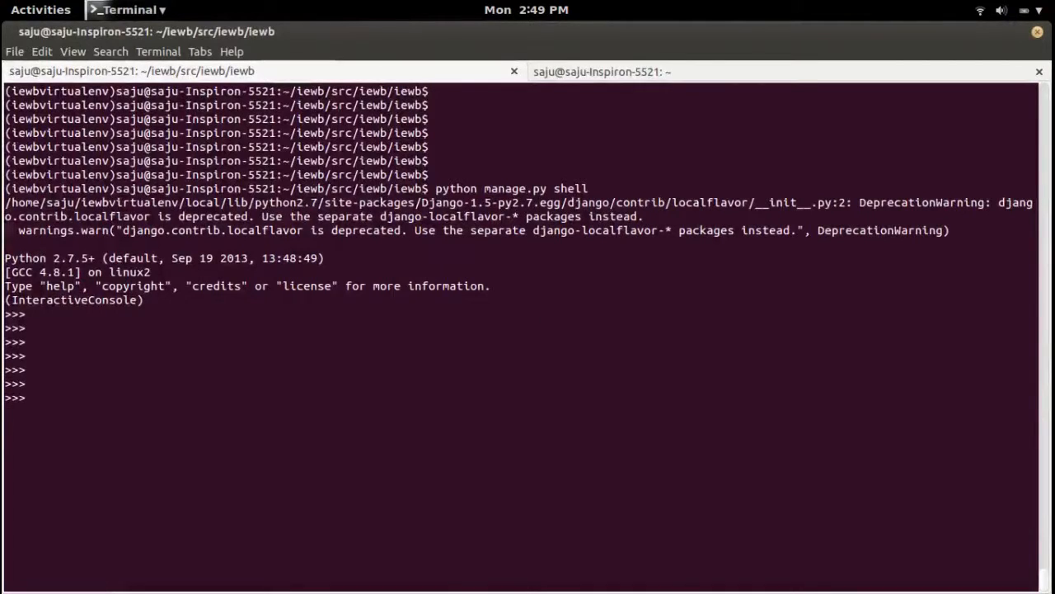
{"action": "type", "text": "from iewb.core.models import Building"}
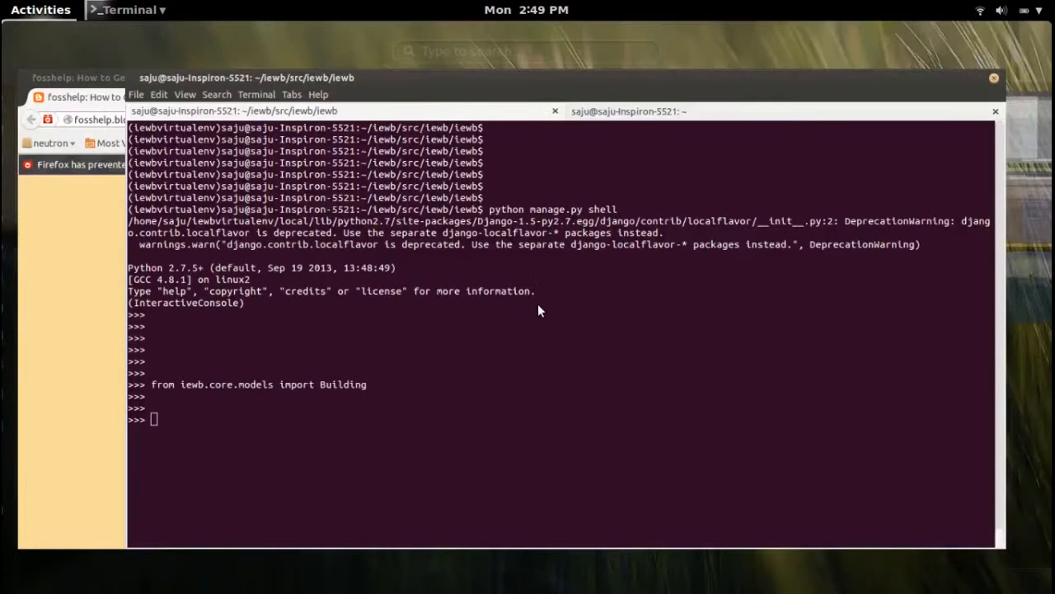
{"action": "left_click", "coordinate": [40, 10]}
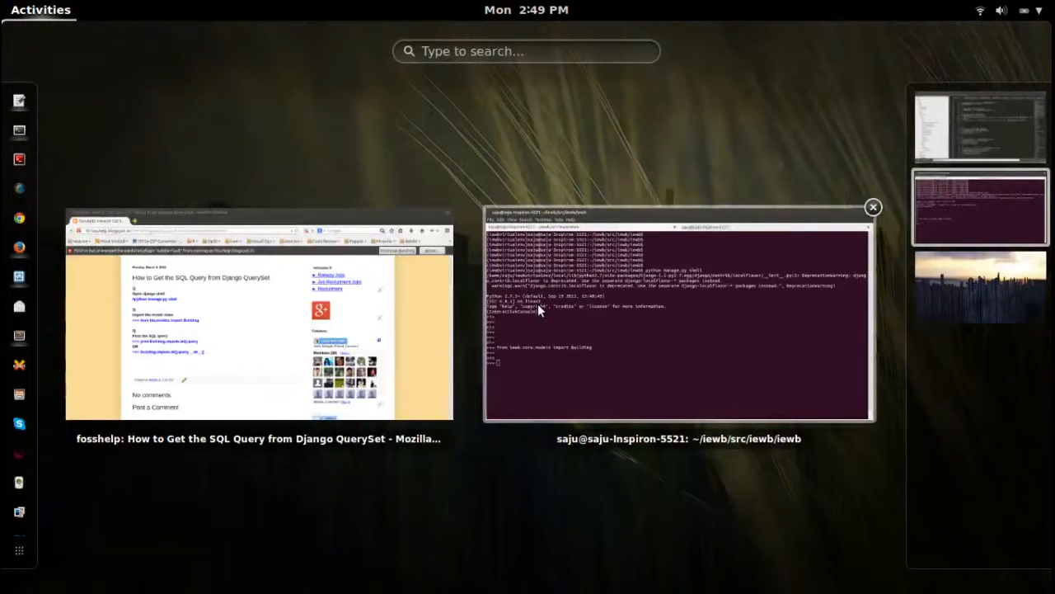
- Select and copy Building.objects.all().query from step 3 of the blog post
{"action": "left_click", "coordinate": [258, 317]}
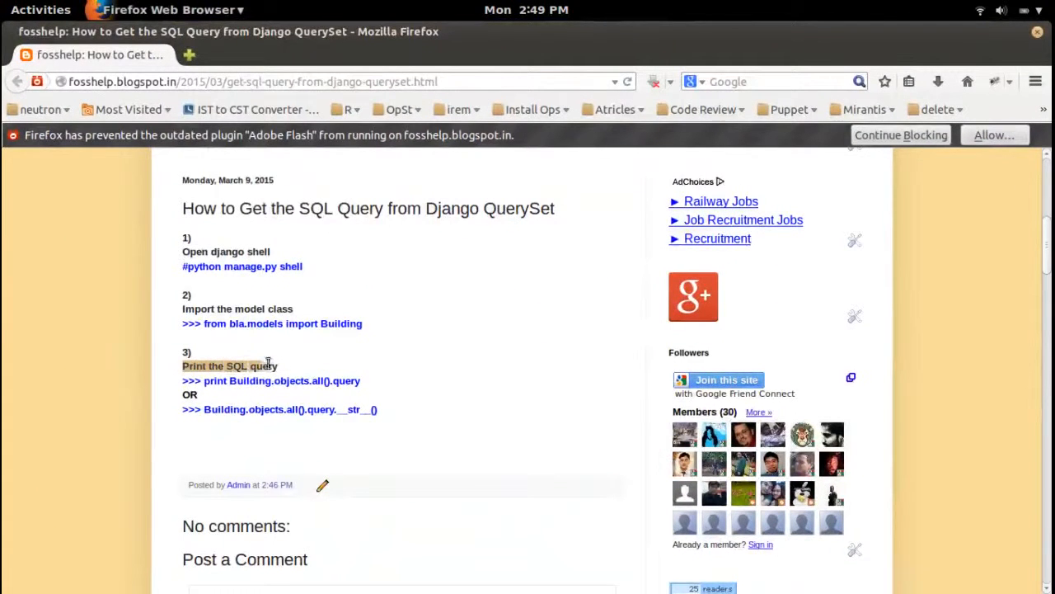
{"action": "mouse_move", "coordinate": [332, 366]}
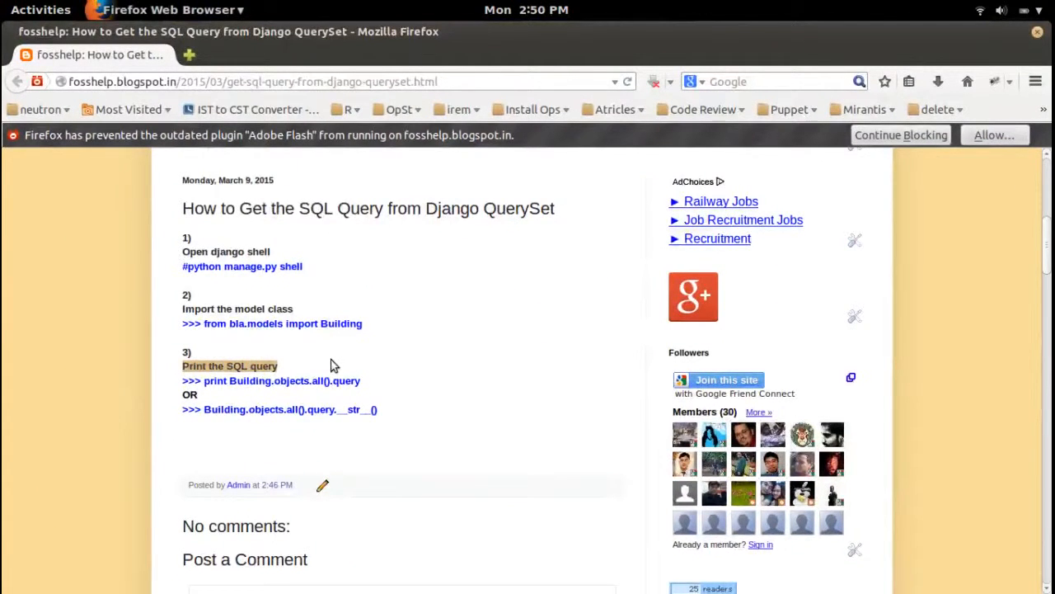
{"action": "left_click", "coordinate": [332, 380]}
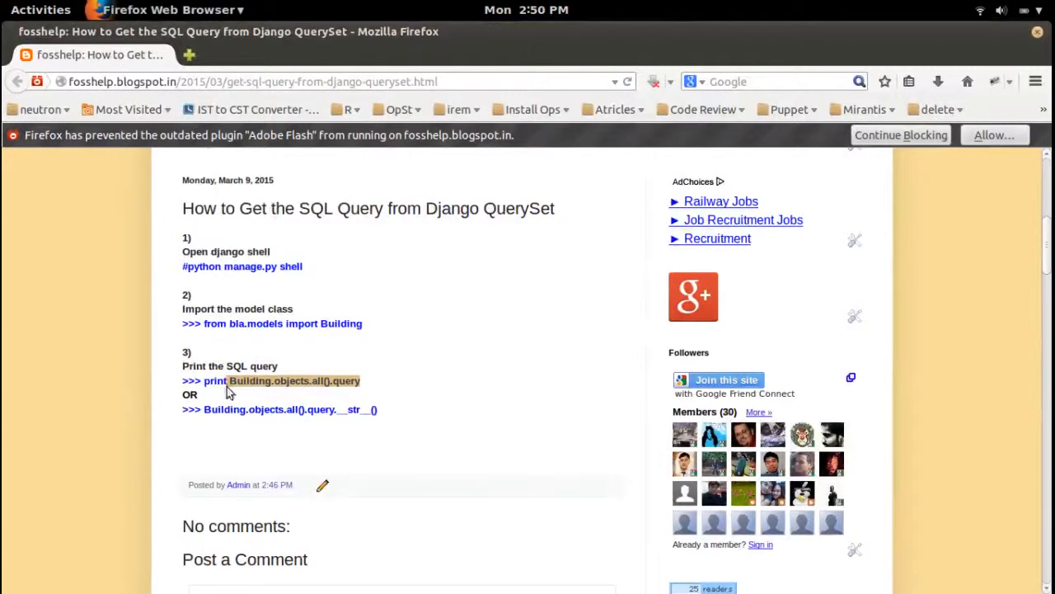
{"action": "right_click", "coordinate": [251, 381]}
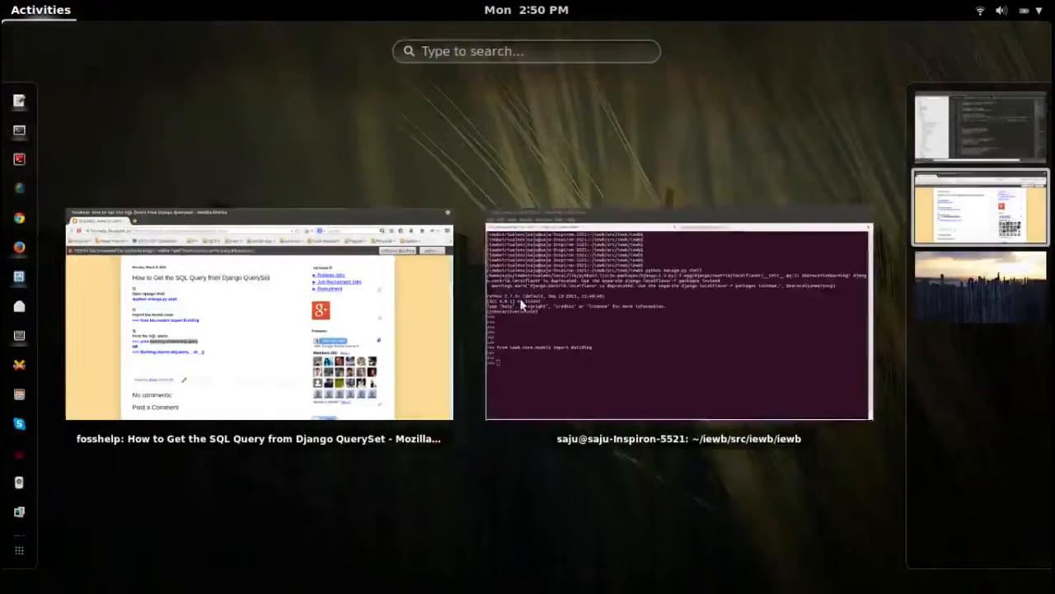
- Evaluate Building.objects.all().query, then print it to show the full SQL SELECT
{"action": "left_click", "coordinate": [678, 322]}
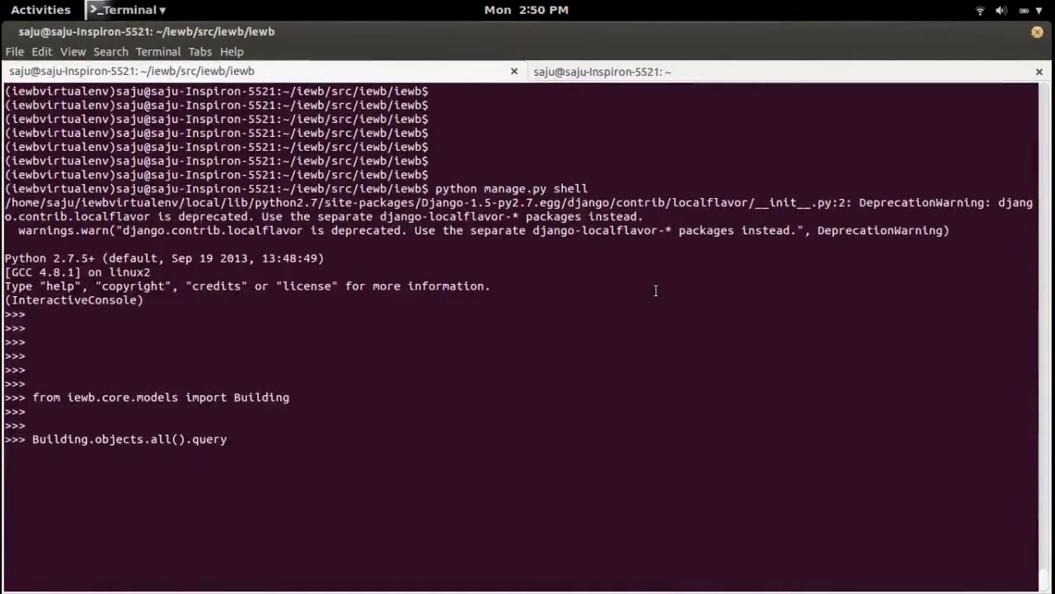
{"action": "key", "text": "Return"}
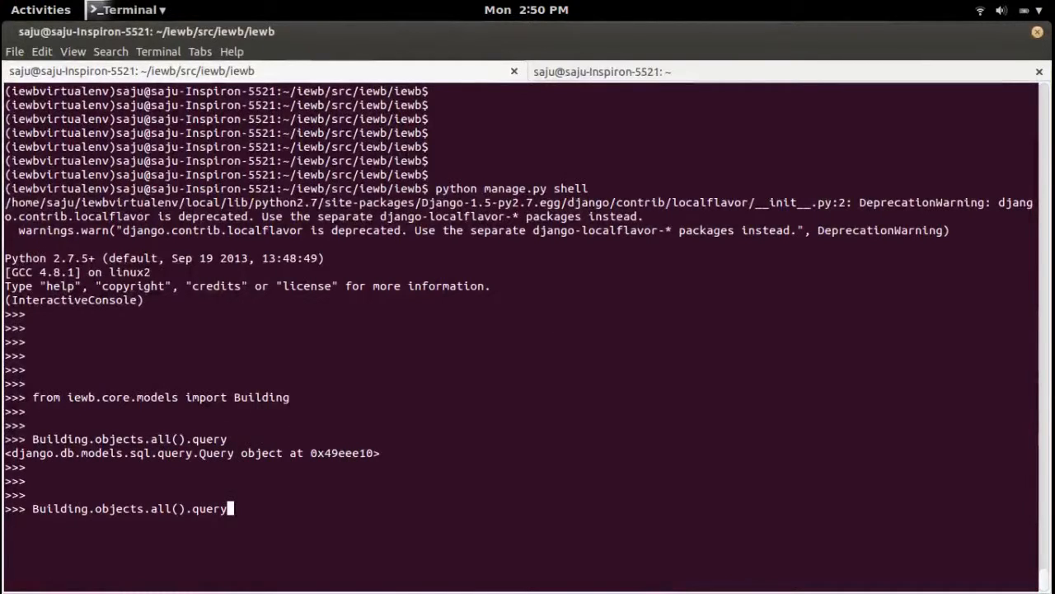
{"action": "key", "text": "Home"}
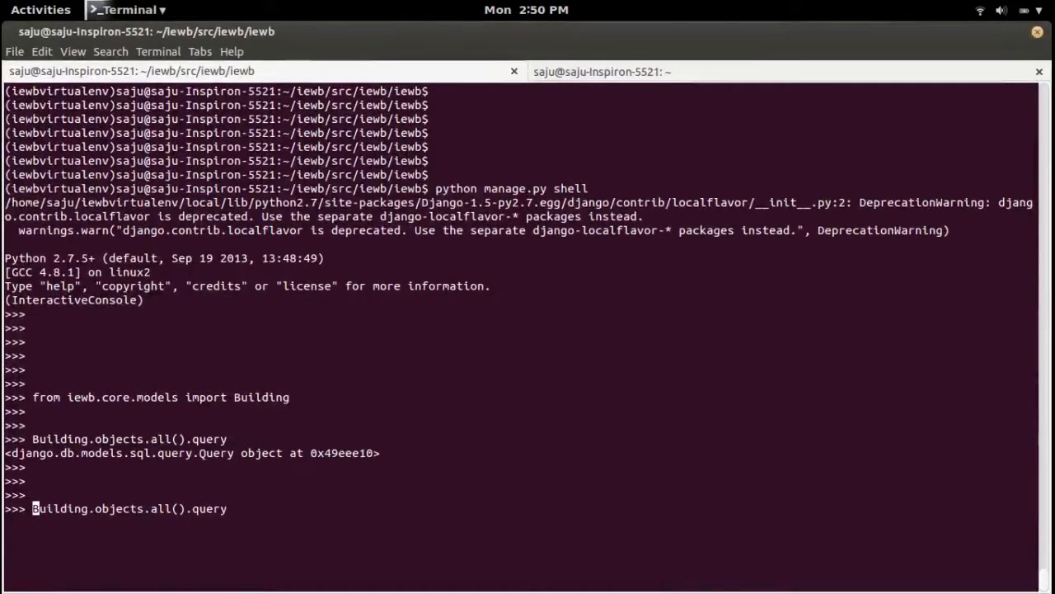
{"action": "type", "text": "print"}
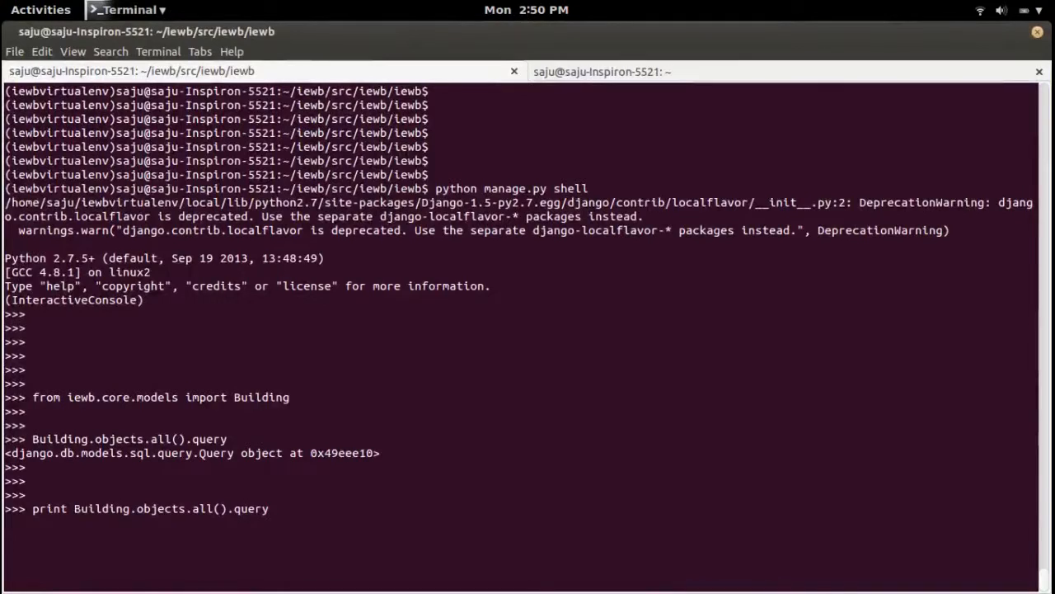
{"action": "key", "text": "Return"}
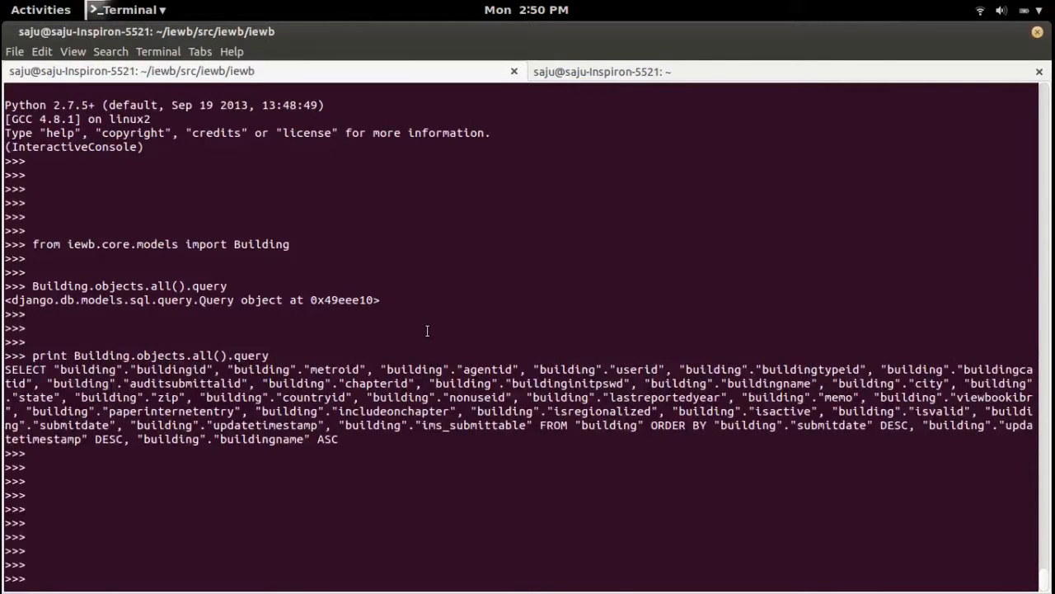
{"action": "left_click", "coordinate": [40, 10]}
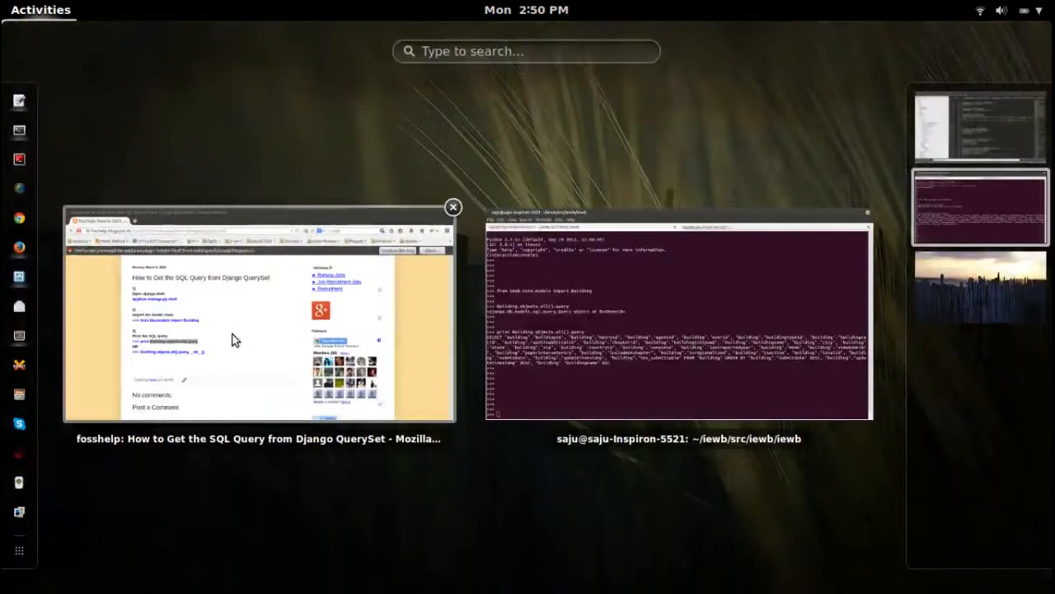
{"action": "left_click", "coordinate": [260, 317]}
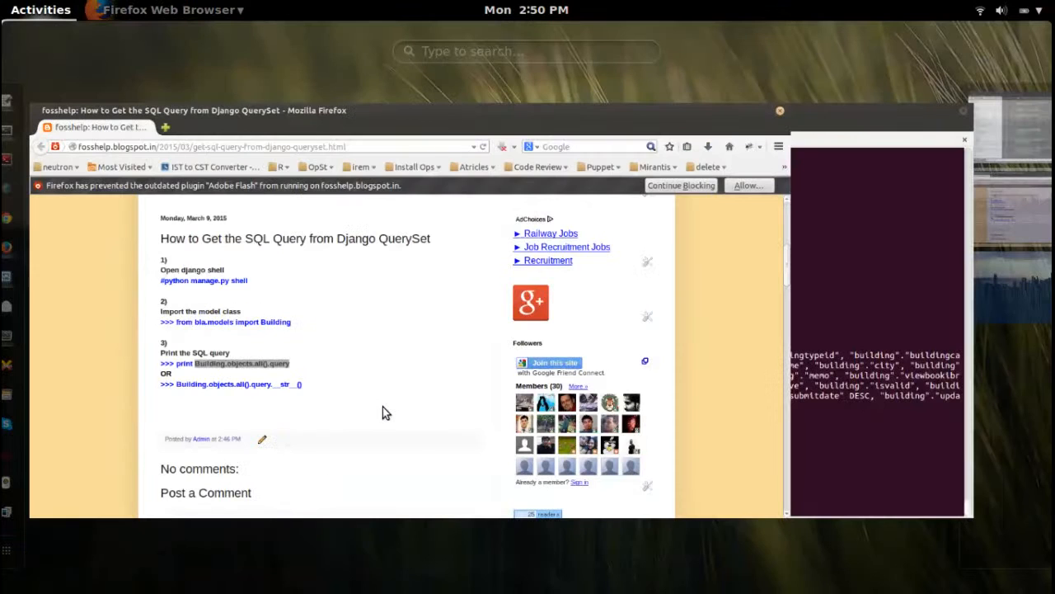
{"action": "left_click", "coordinate": [41, 10]}
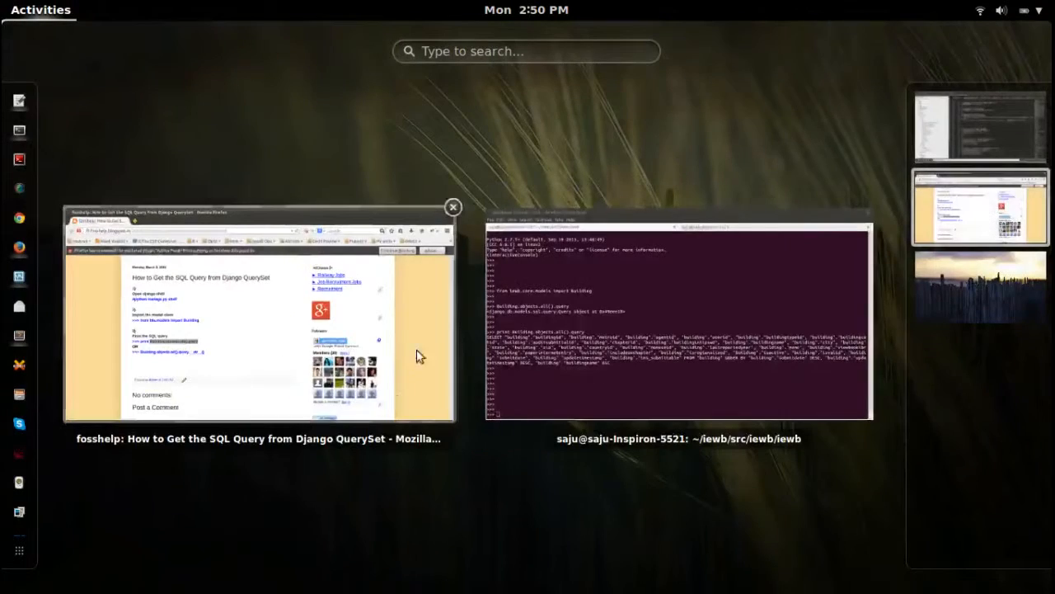
{"action": "left_click", "coordinate": [678, 321]}
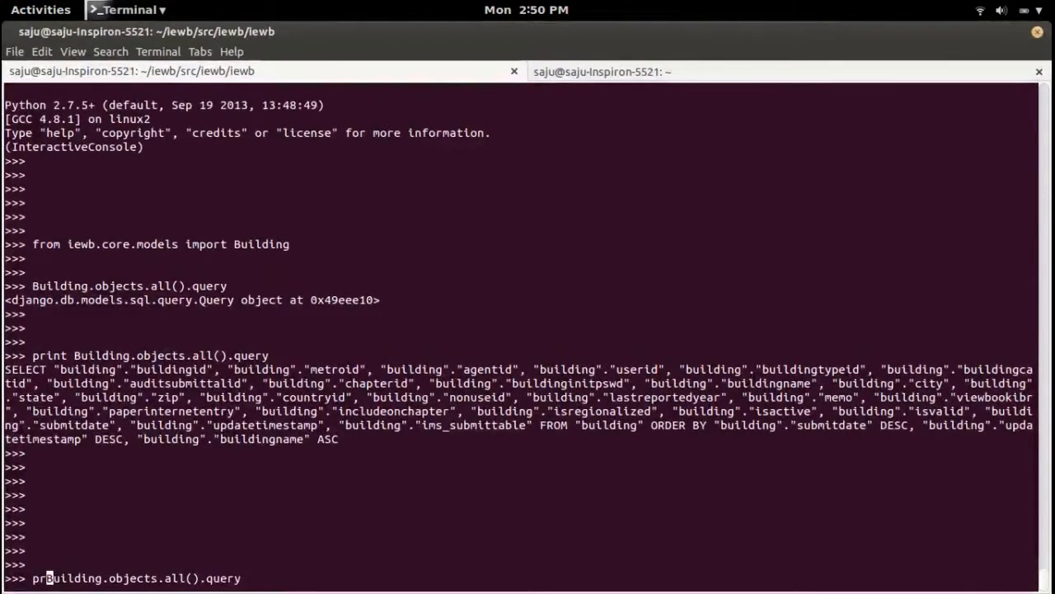
- Run Building.objects.all().query.__str__() for the u'' string, then print it plainly
{"action": "key", "text": "Return"}
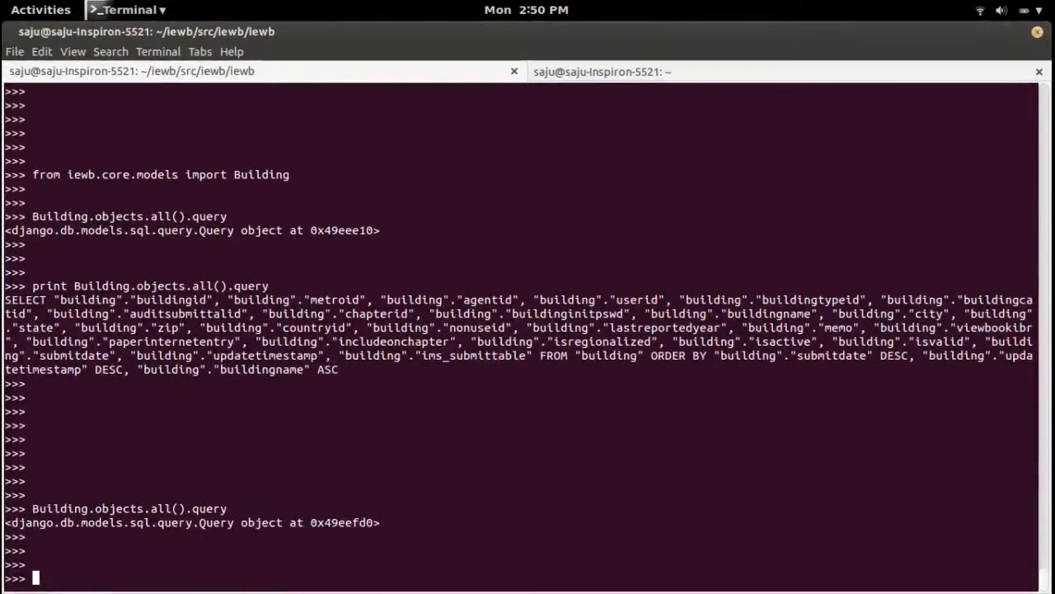
{"action": "type", "text": "Building.objects.all().query.__str__("}
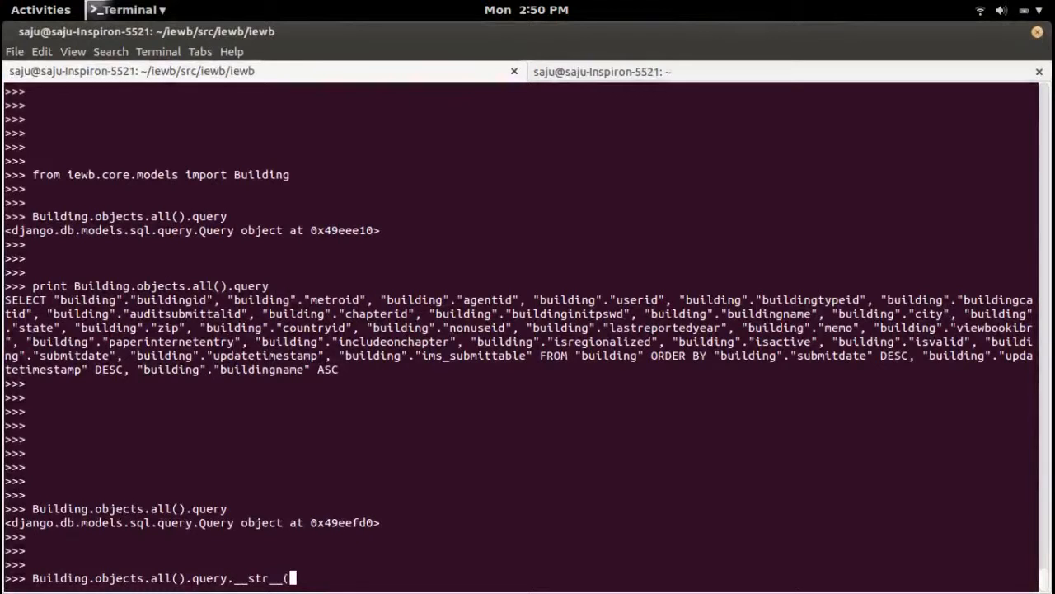
{"action": "type", "text": ")"}
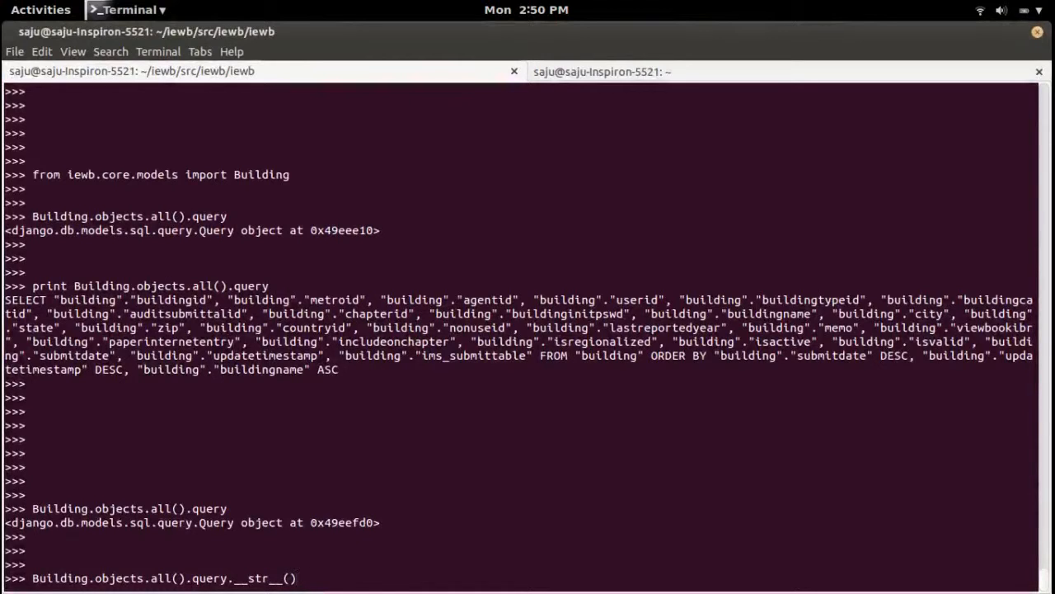
{"action": "key", "text": "Return"}
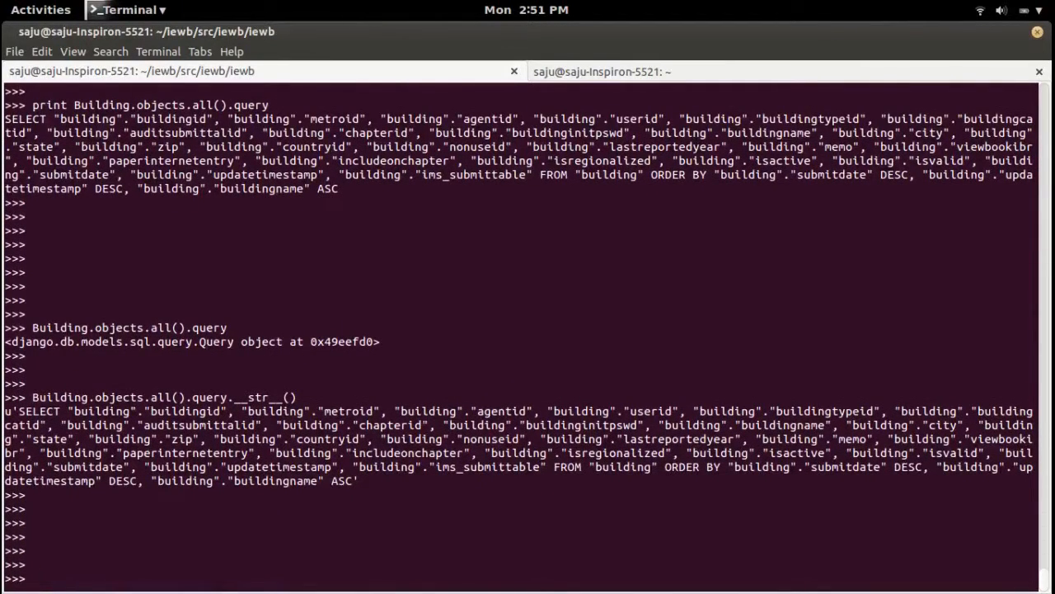
{"action": "type", "text": "Building.objects.all().query.__str__()"}
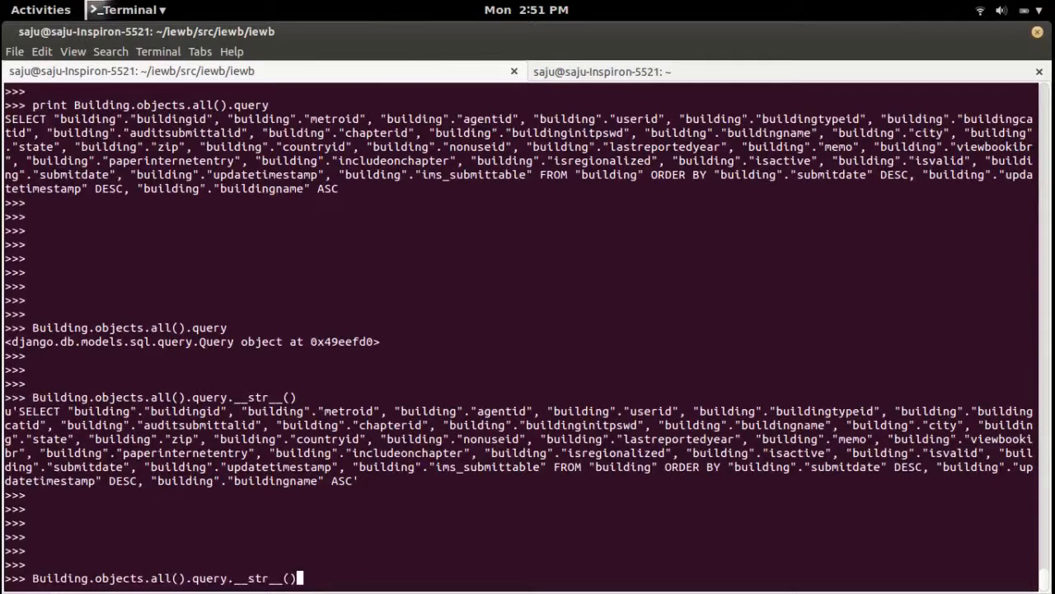
{"action": "mouse_move", "coordinate": [144, 578]}
{"action": "type", "text": "print "}
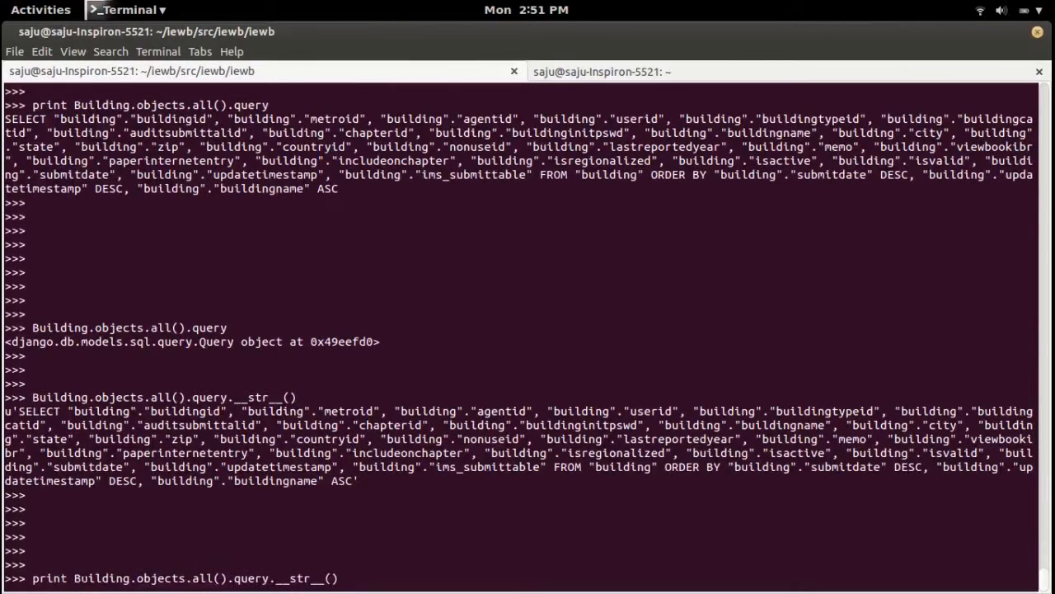
{"action": "key", "text": "Return"}
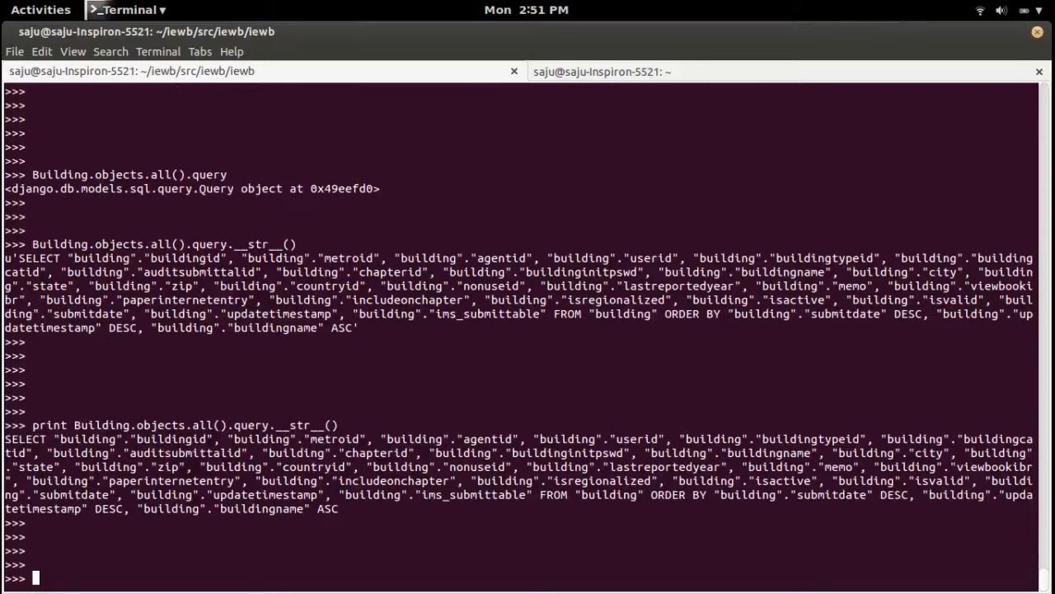
- Bring the Firefox window with 'How to Get the SQL Query from Django QuerySet' forward
{"action": "left_click", "coordinate": [40, 9]}
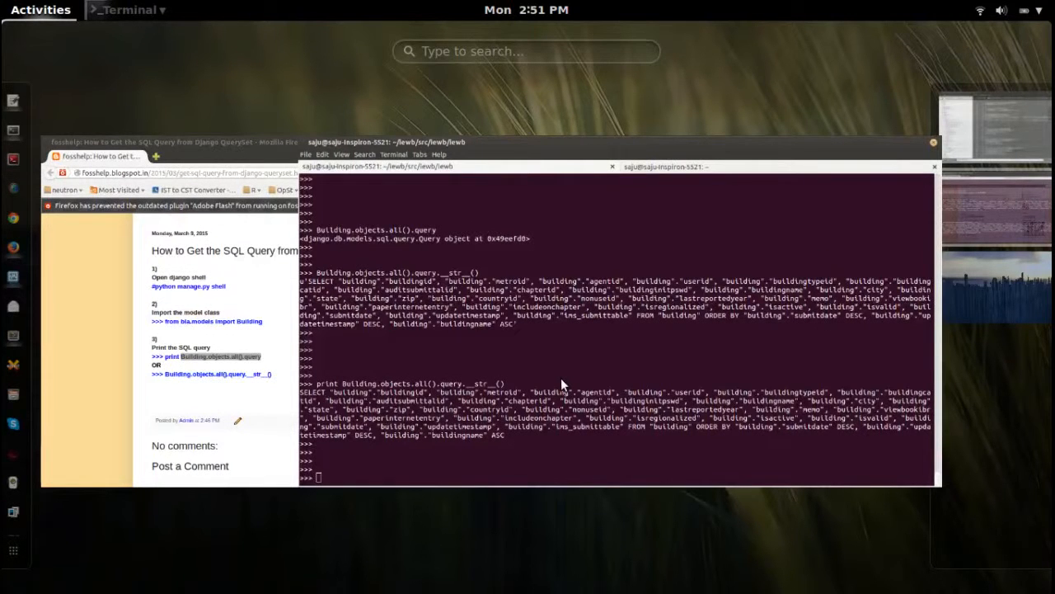
{"action": "left_click", "coordinate": [40, 9]}
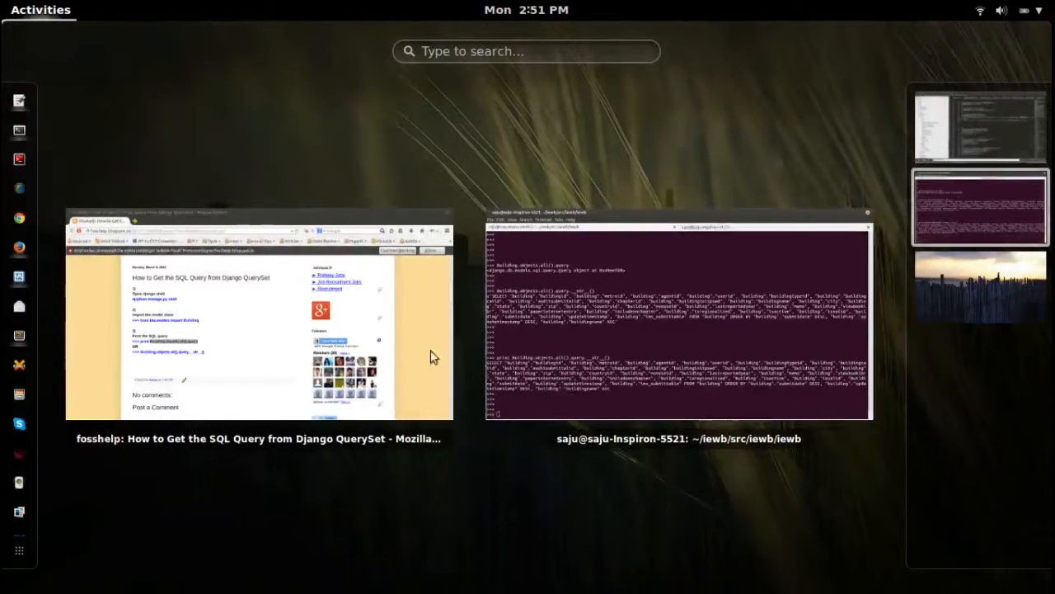
{"action": "left_click", "coordinate": [258, 321]}
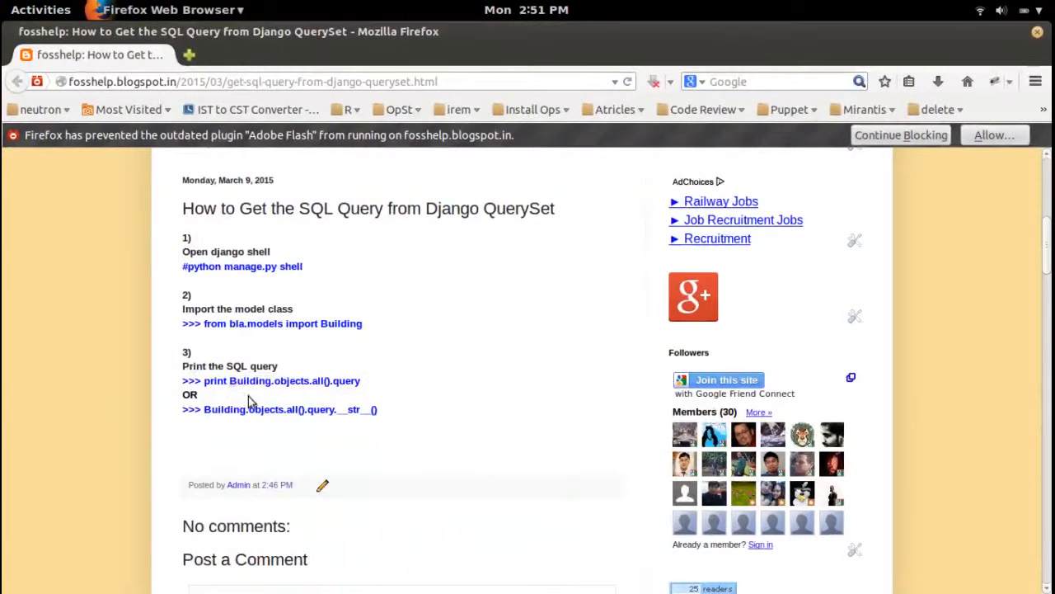